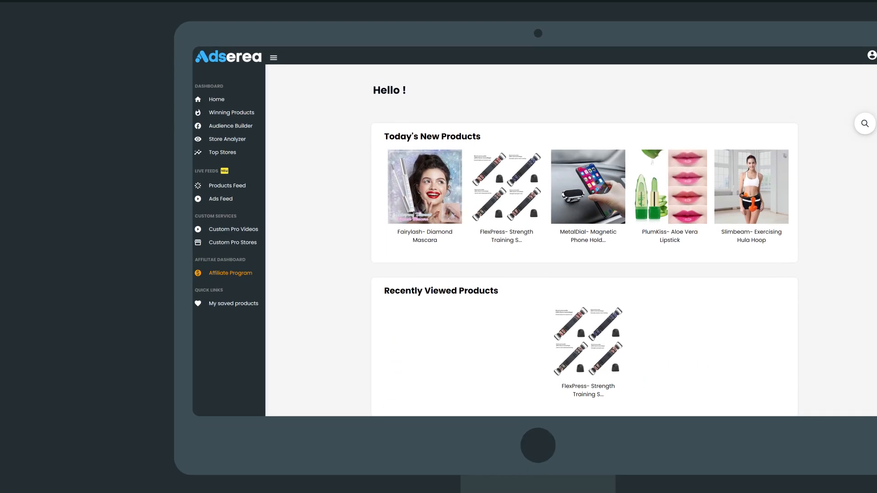
Scroll Winning Products, then review gymshark.com's Store Analyzer ranks, monthly sales and traffic charts
scroll("down", 3)
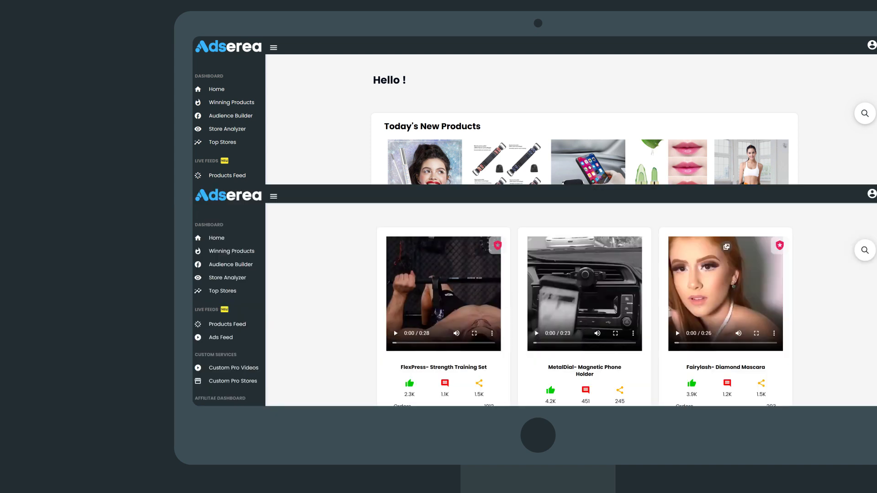
scroll("down", 3)
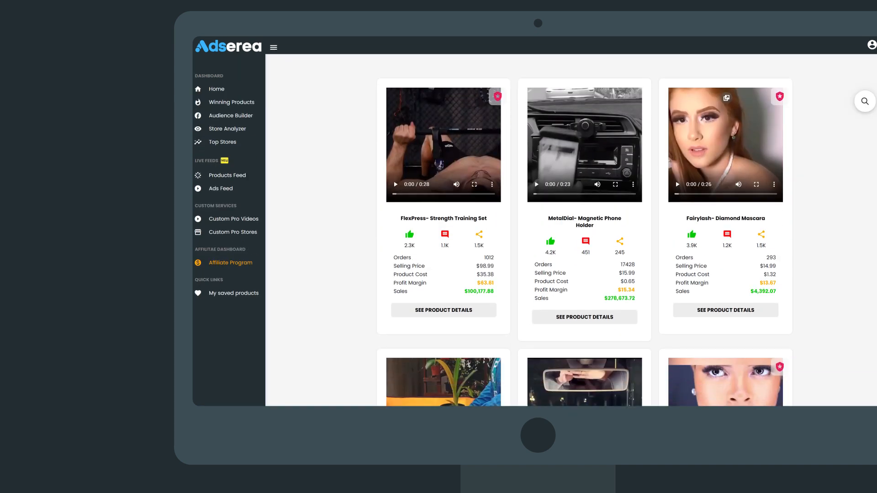
left_click(584, 317)
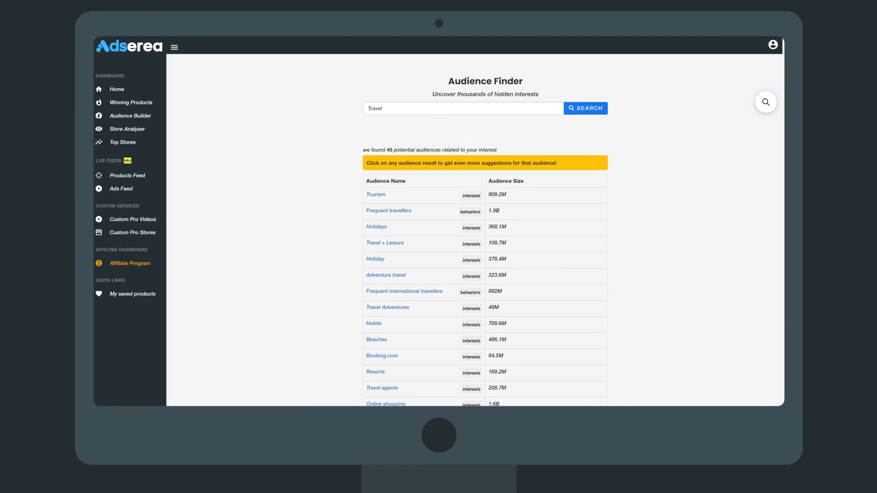
left_click(127, 130)
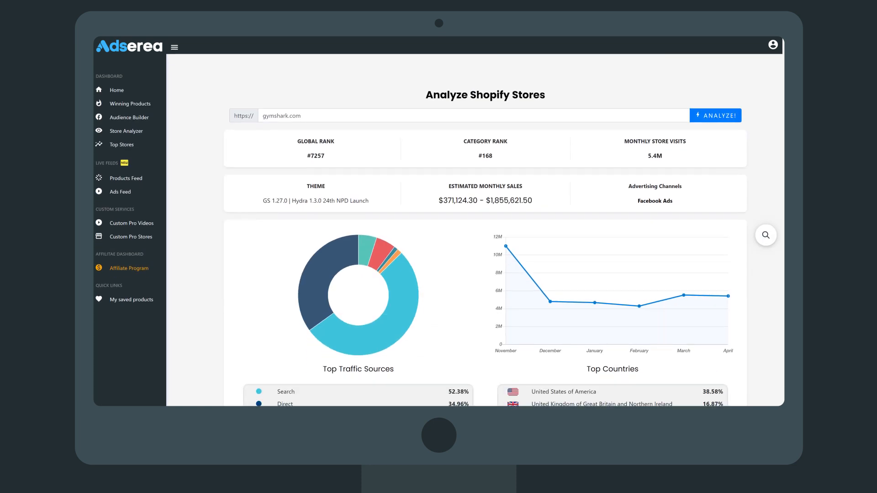
scroll("down", 3)
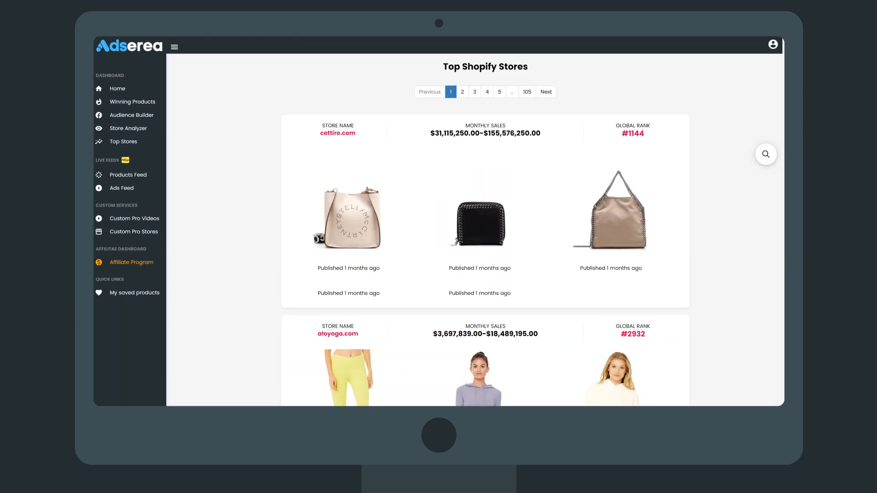
Show the Live Products Feed of newly published products with prices, stores and traffic ranks
left_click(128, 174)
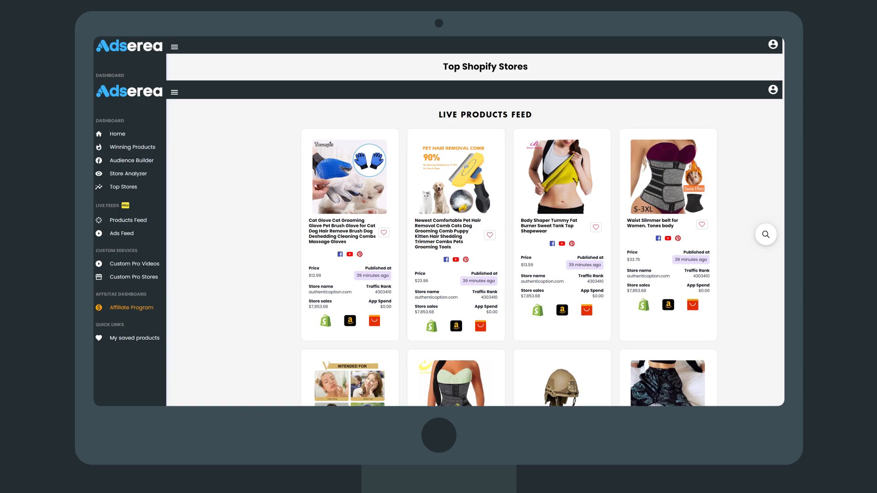